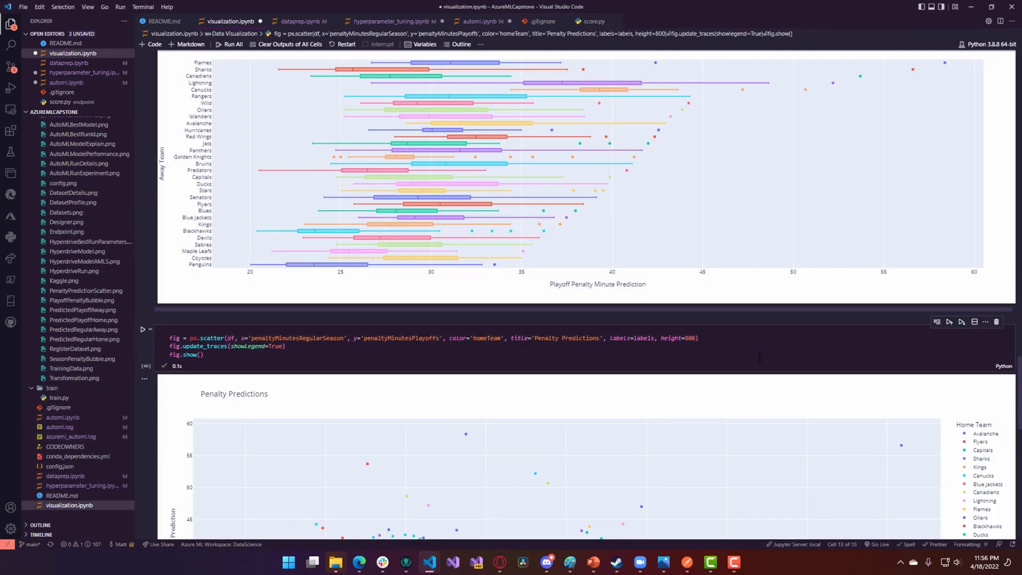
Preview game_officials.csv and game_penalties.csv in the NHL Game Data explorer
{"action": "scroll", "scroll_direction": "down", "scroll_amount": 3}
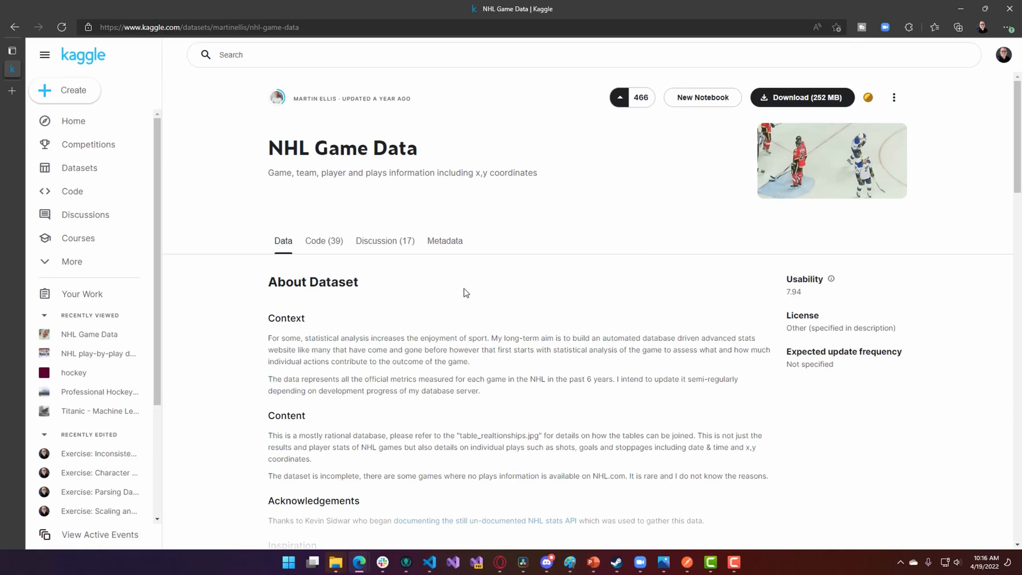
{"action": "scroll", "scroll_direction": "down", "scroll_amount": 3}
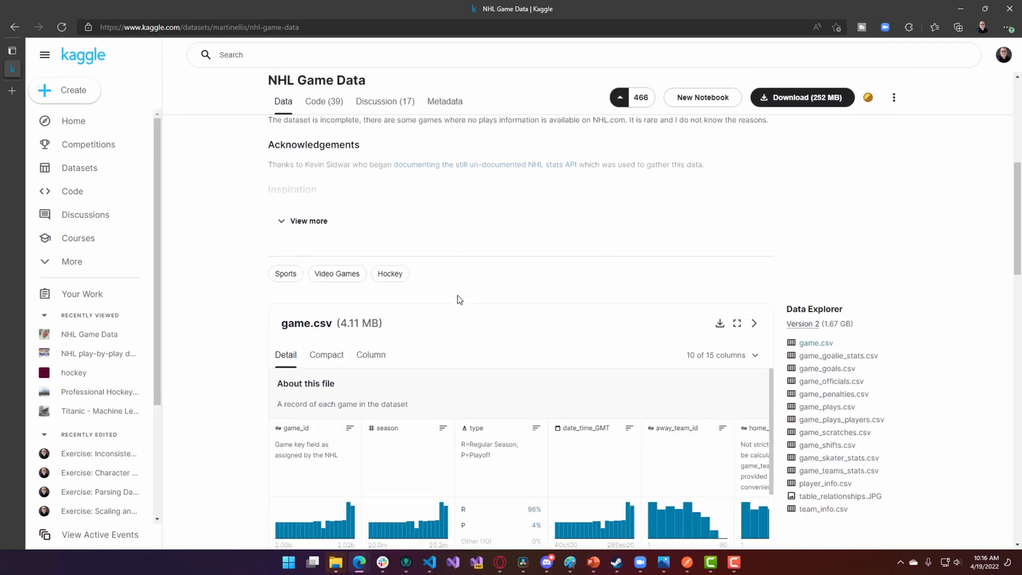
{"action": "scroll", "scroll_direction": "down", "scroll_amount": 3}
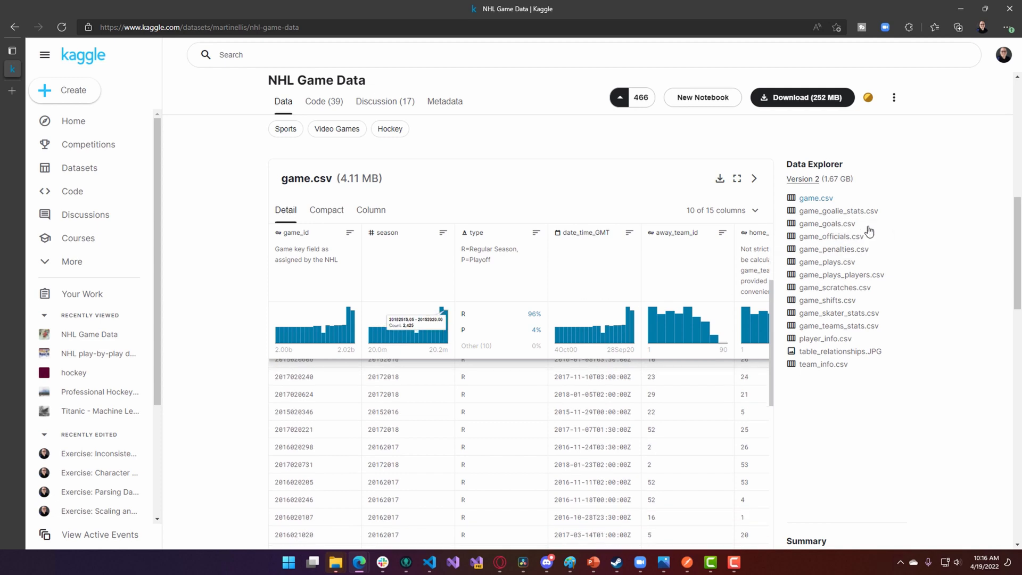
{"action": "left_click", "coordinate": [832, 237]}
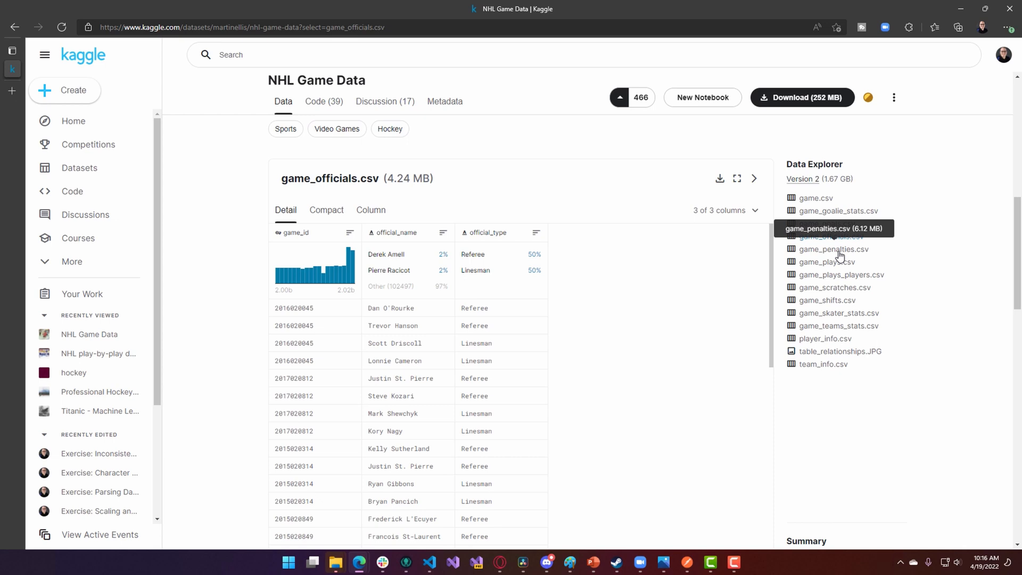
{"action": "left_click", "coordinate": [833, 249]}
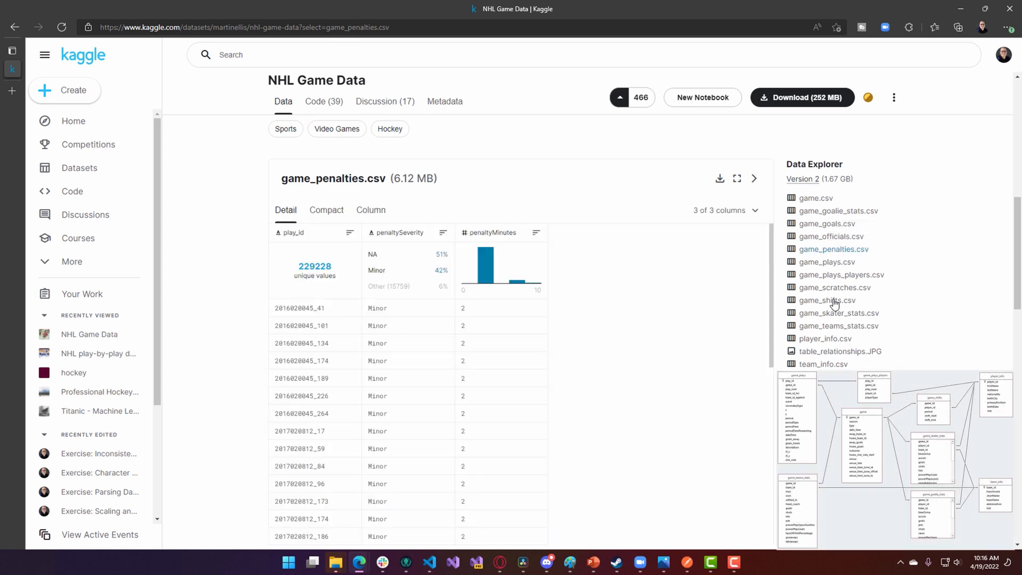
Preview game_scratches.csv and then player_info.csv
{"action": "left_click", "coordinate": [833, 287]}
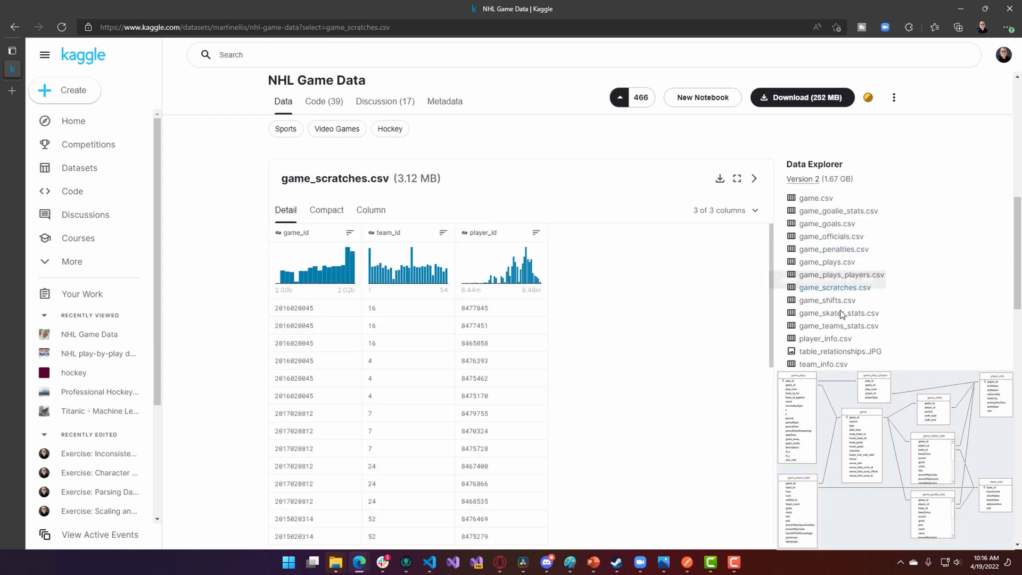
{"action": "left_click", "coordinate": [824, 339]}
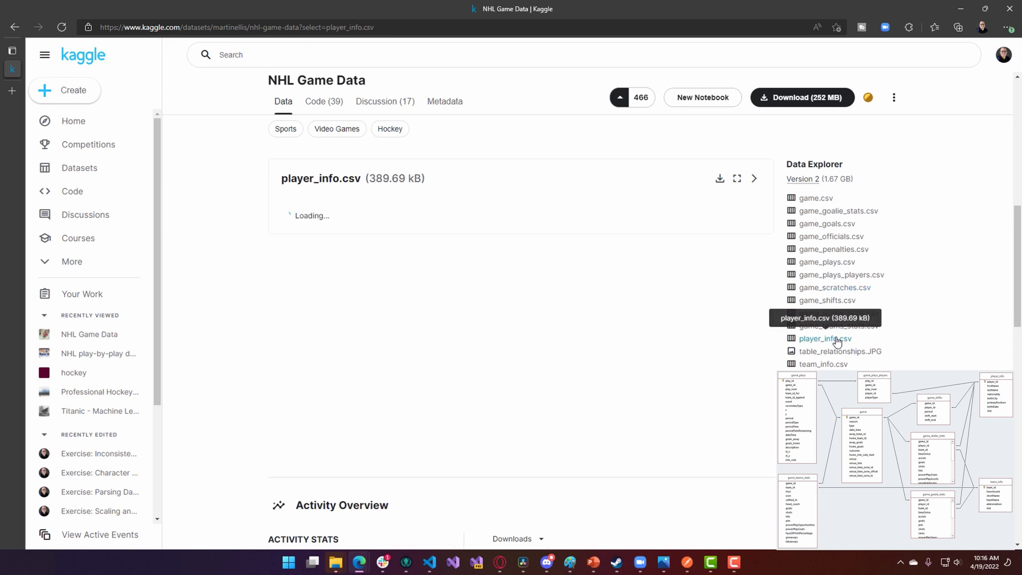
{"action": "left_click", "coordinate": [839, 326]}
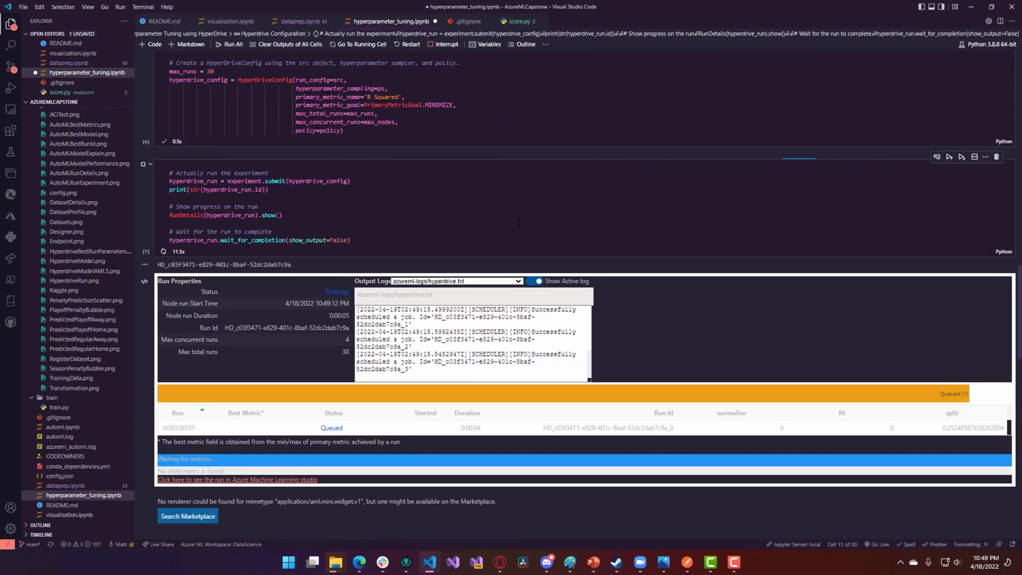
Scroll the RunDetails output to the R Squared and Parallel Coordinates charts
{"action": "scroll", "scroll_direction": "down", "scroll_amount": 3}
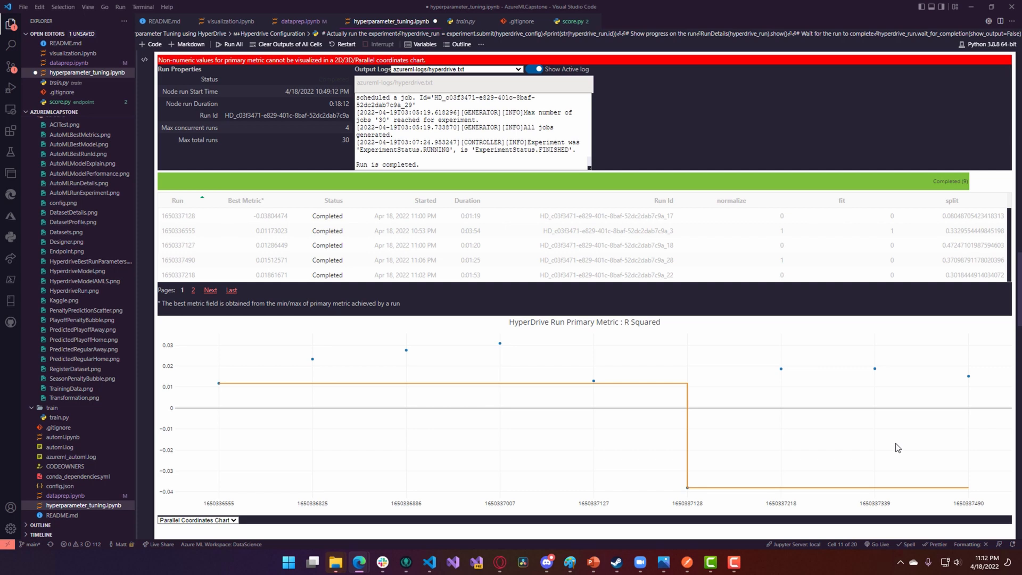
{"action": "scroll", "scroll_direction": "down", "scroll_amount": 3}
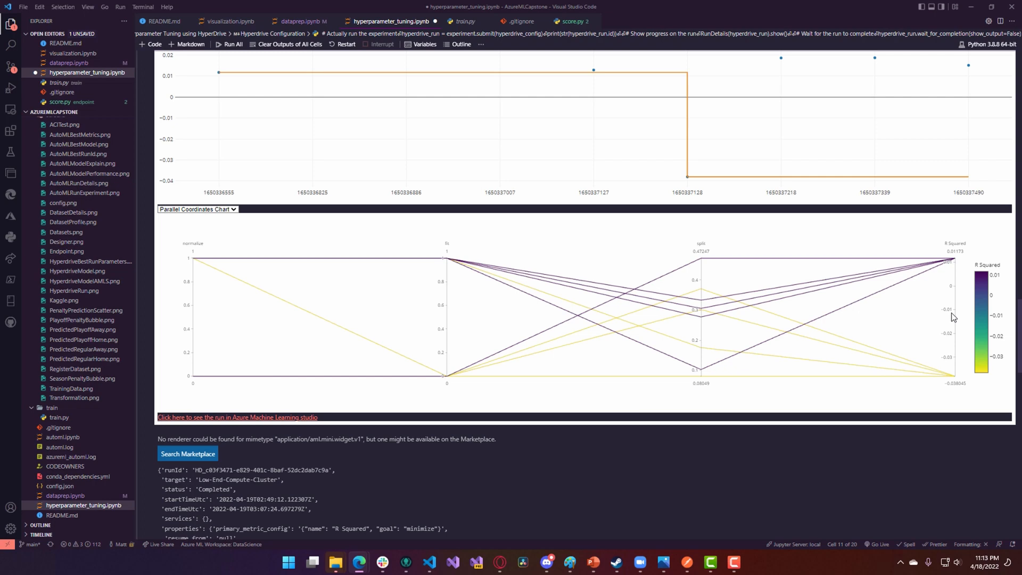
{"action": "scroll", "scroll_direction": "down", "scroll_amount": 3}
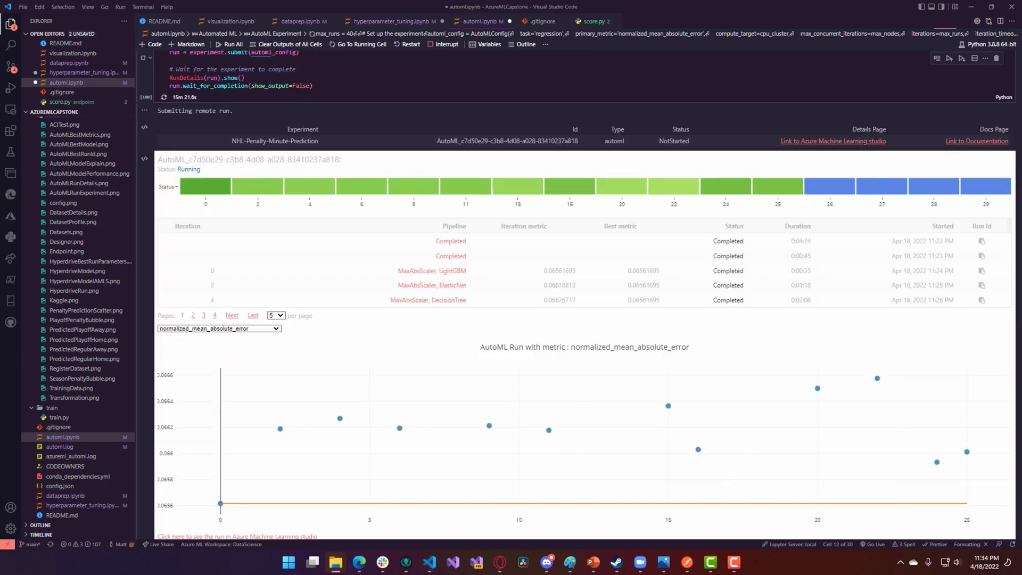
{"action": "scroll", "scroll_direction": "down", "scroll_amount": 3}
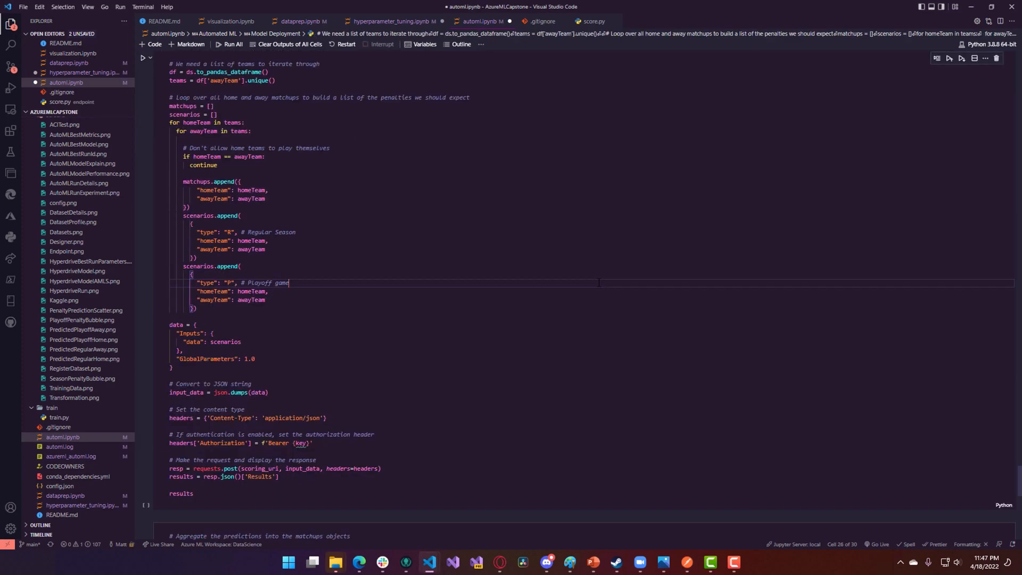
Run the scoring-request cell to get penalty-minute predictions, then focus the matchup aggregation cell
{"action": "left_click", "coordinate": [141, 58]}
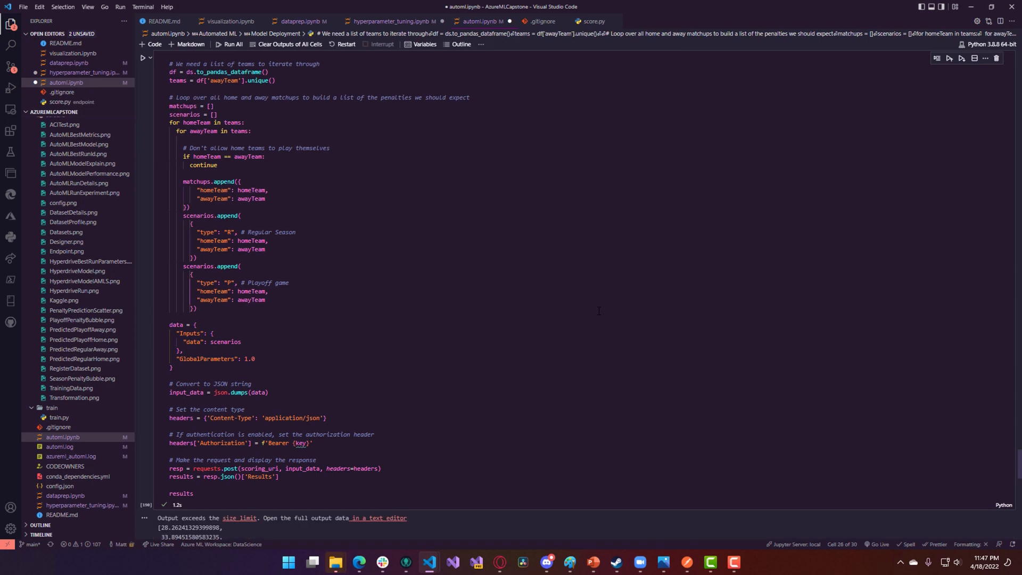
{"action": "scroll", "scroll_direction": "down", "scroll_amount": 3}
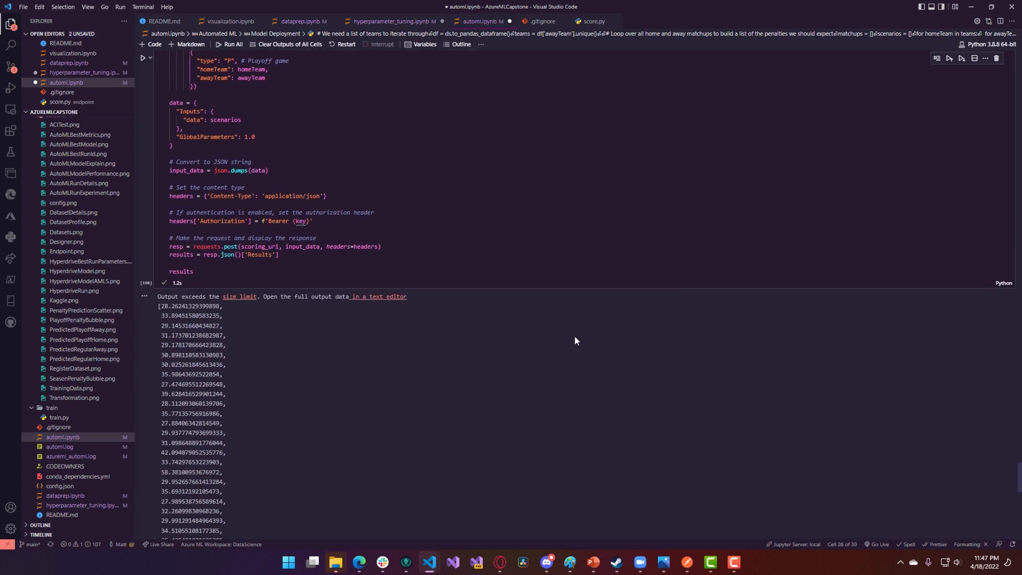
{"action": "scroll", "scroll_direction": "down", "scroll_amount": 3}
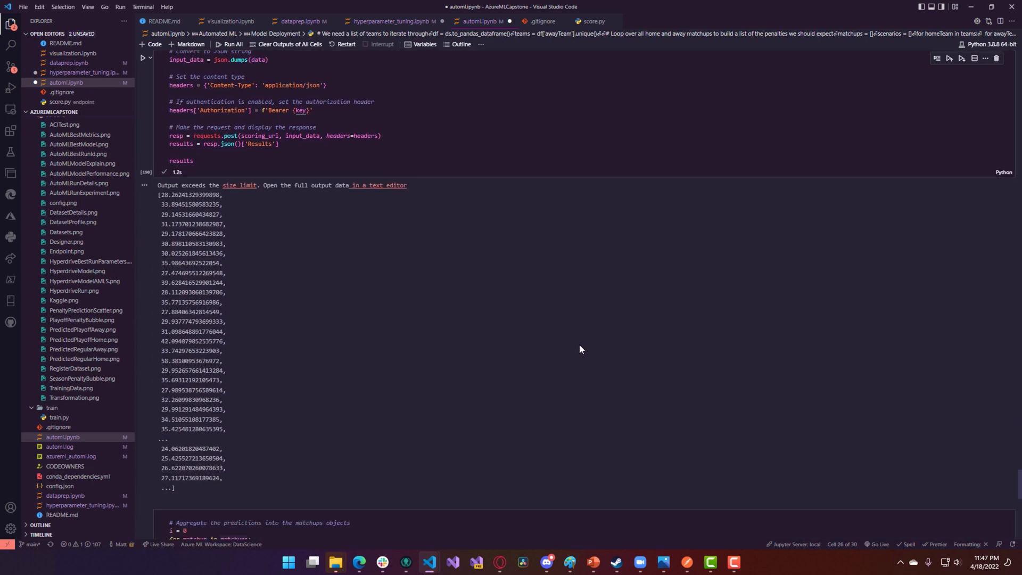
{"action": "scroll", "scroll_direction": "down", "scroll_amount": 3}
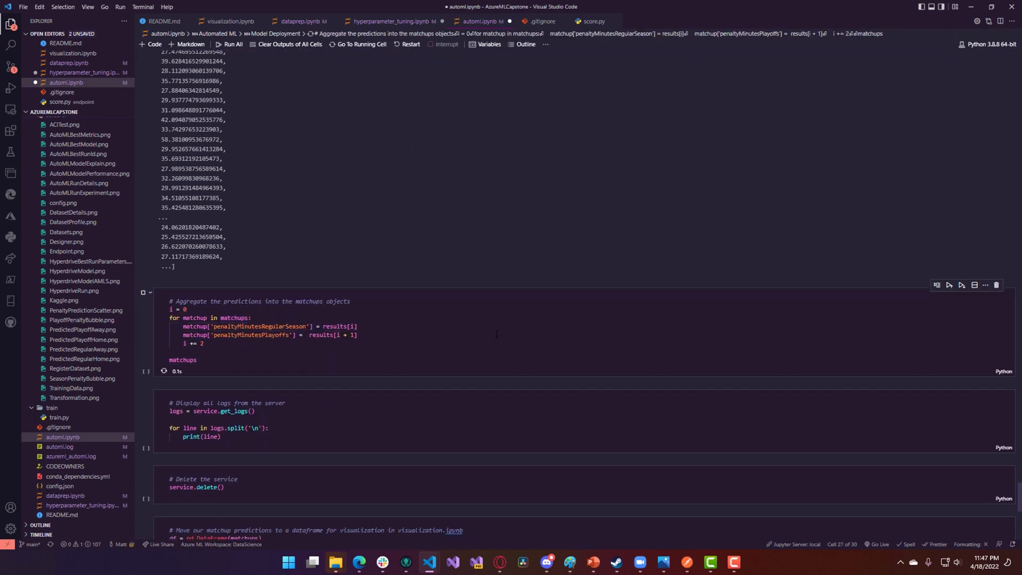
{"action": "left_click", "coordinate": [164, 370]}
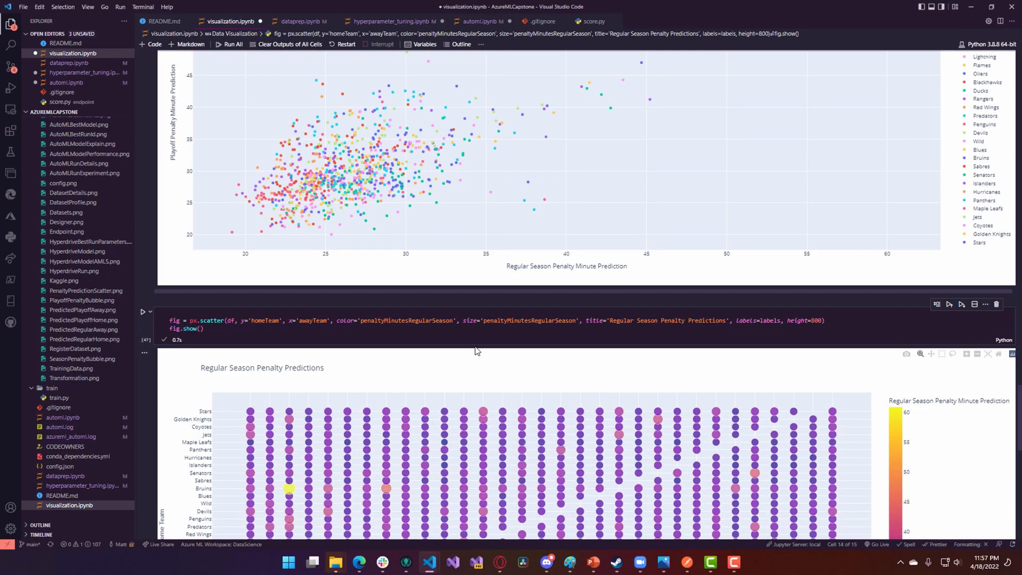
{"action": "scroll", "scroll_direction": "down", "scroll_amount": 3}
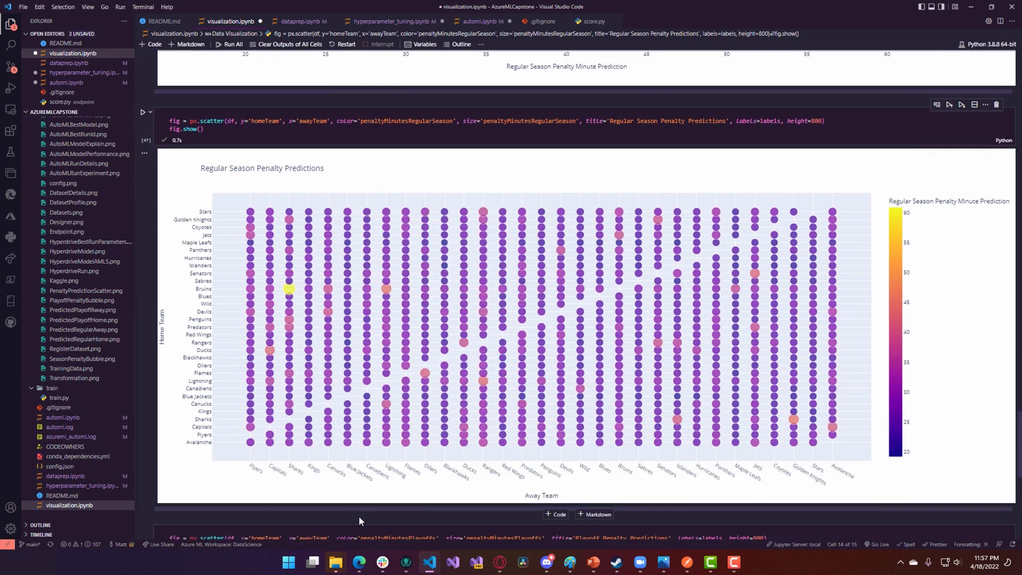
{"action": "mouse_move", "coordinate": [292, 288]}
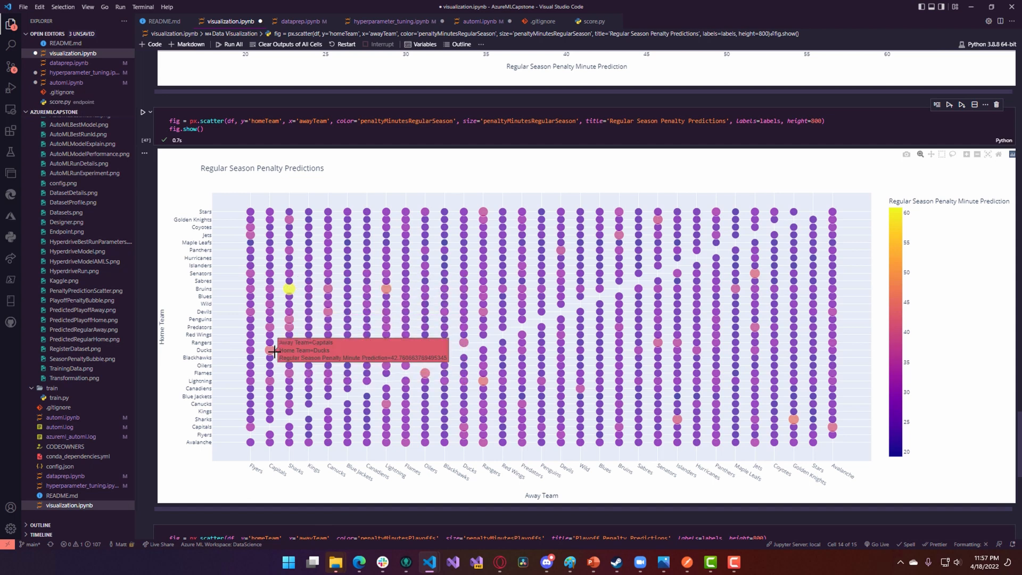
{"action": "mouse_move", "coordinate": [271, 485]}
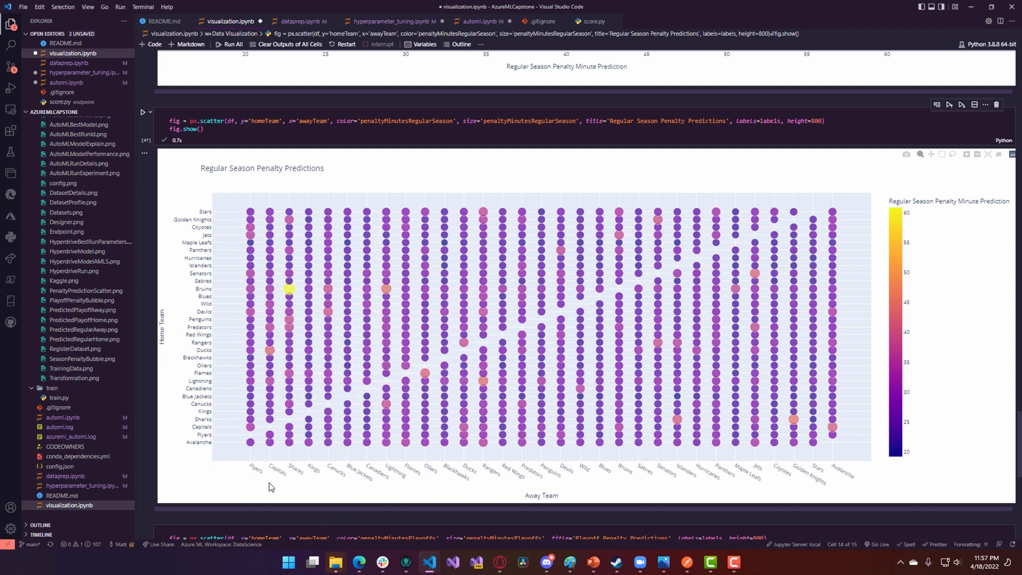
{"action": "mouse_move", "coordinate": [303, 487]}
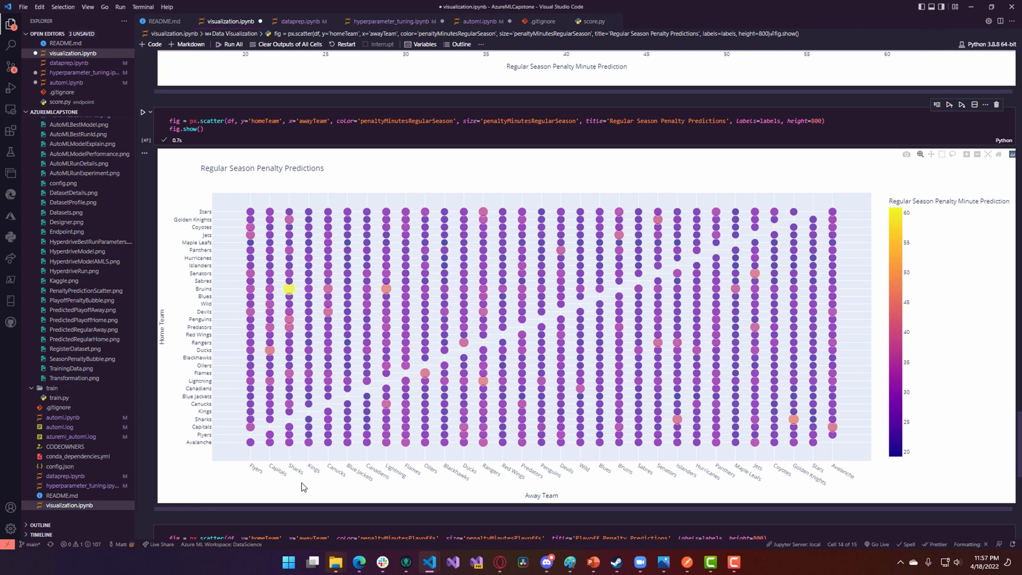